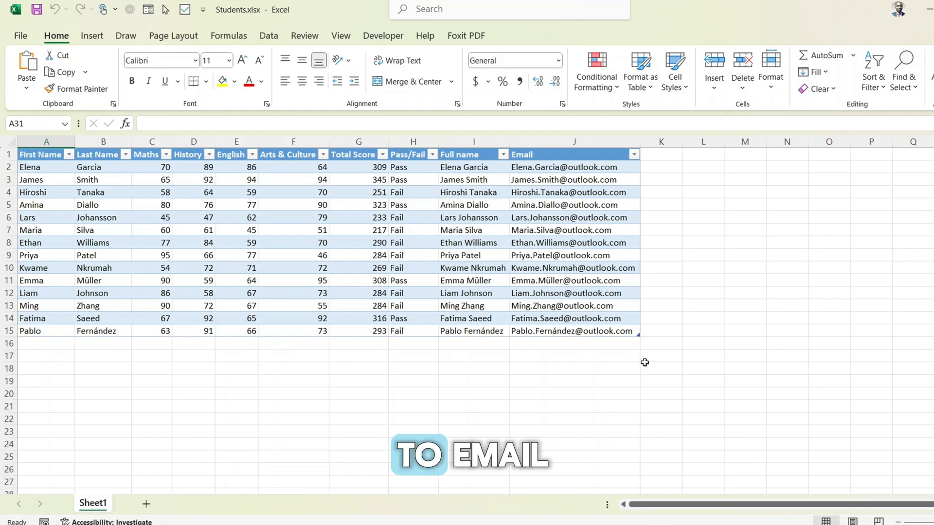
mouse_move(401, 220)
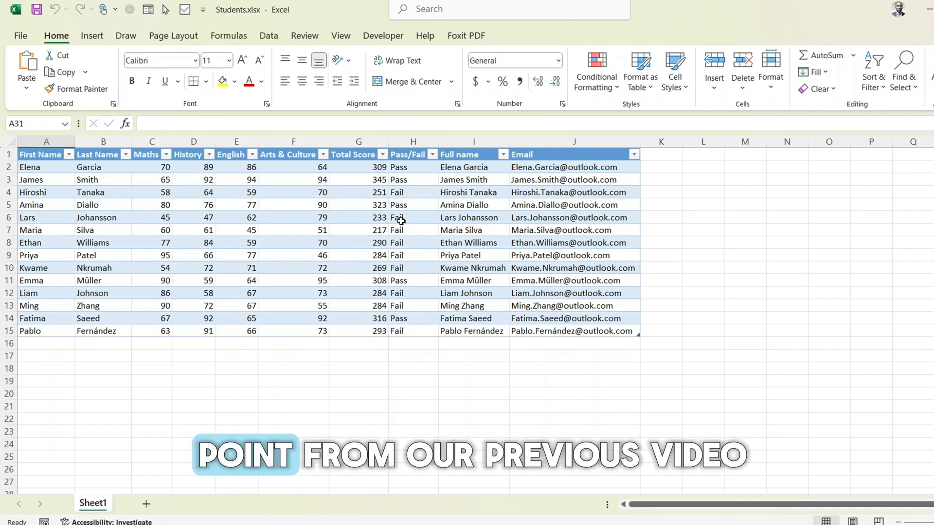
mouse_move(521, 191)
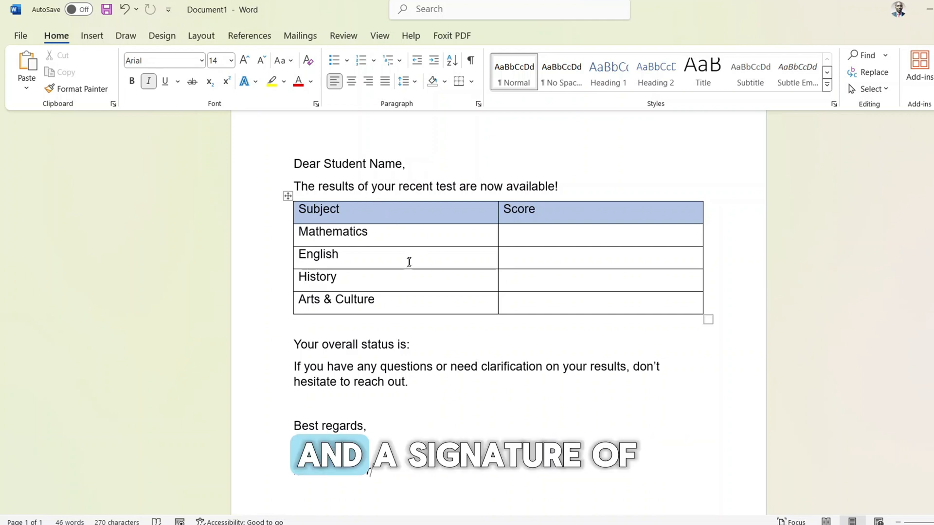
Step: Add the signature 'John Doe' with the title Head Teacher beneath Best regards
text(John Doe,)
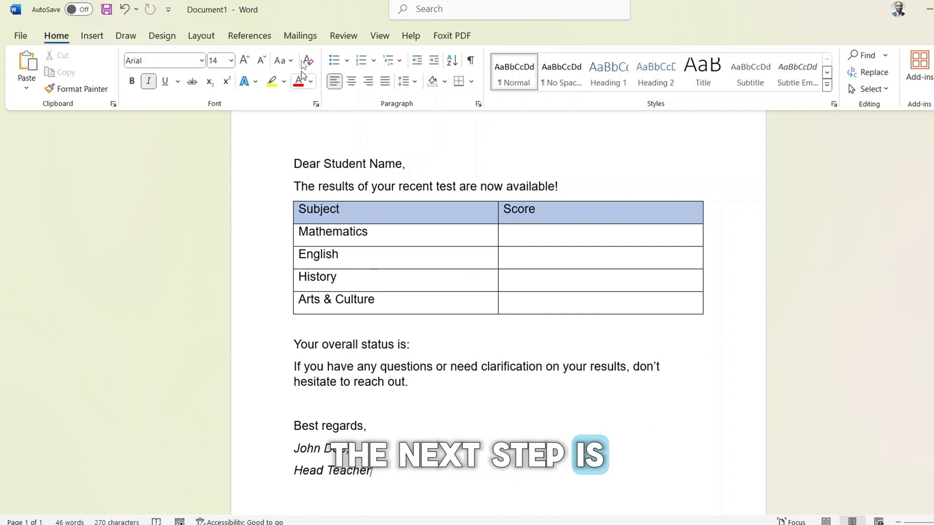
Step: Launch the Step-by-Step Mail Merge Wizard from the Mailings ribbon
click(300, 36)
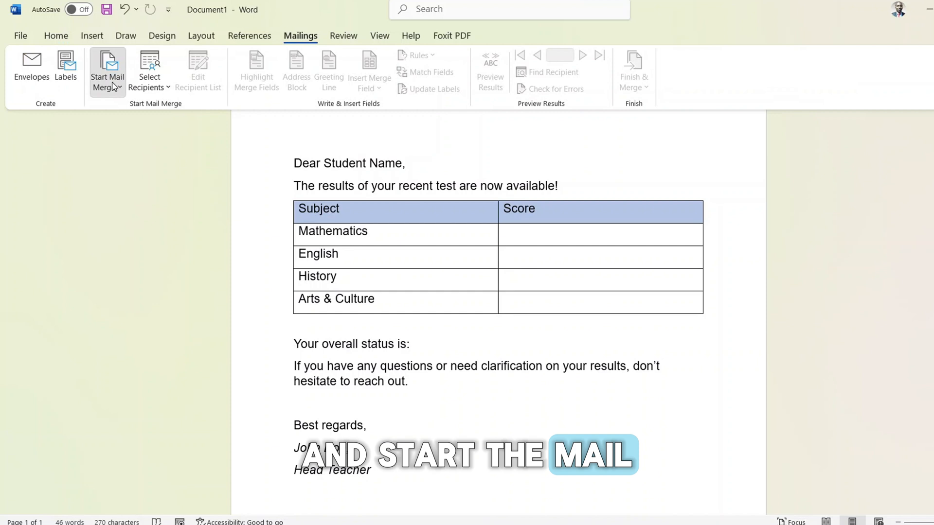
click(107, 70)
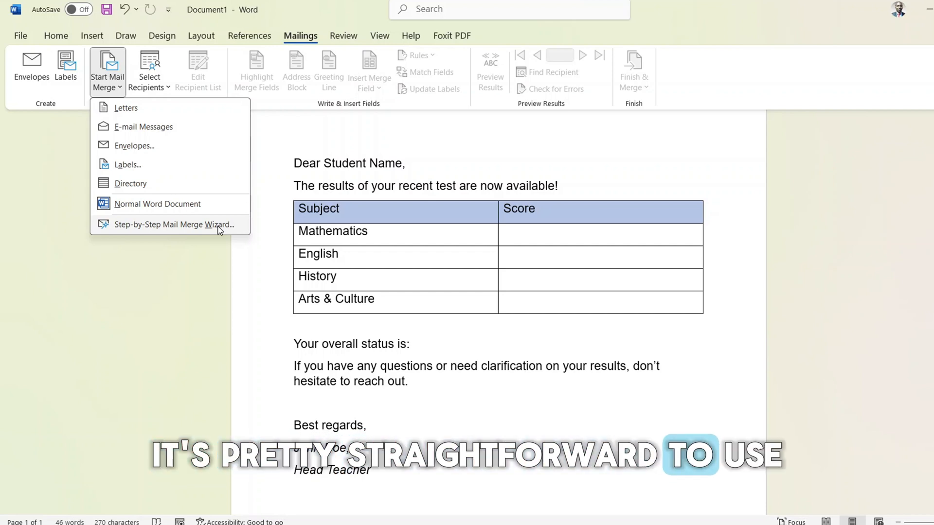
click(173, 225)
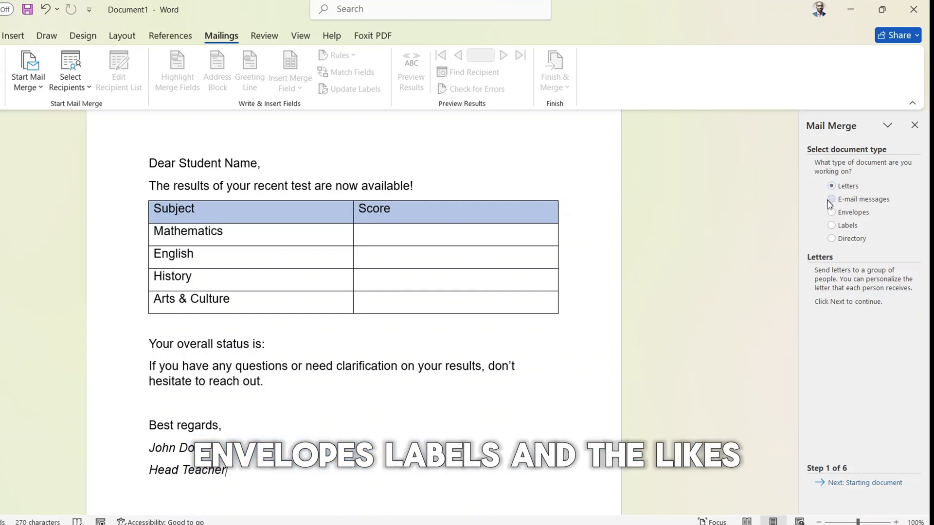
Step: Choose E-mail messages using the current document and advance to step 3, Select recipients
click(831, 199)
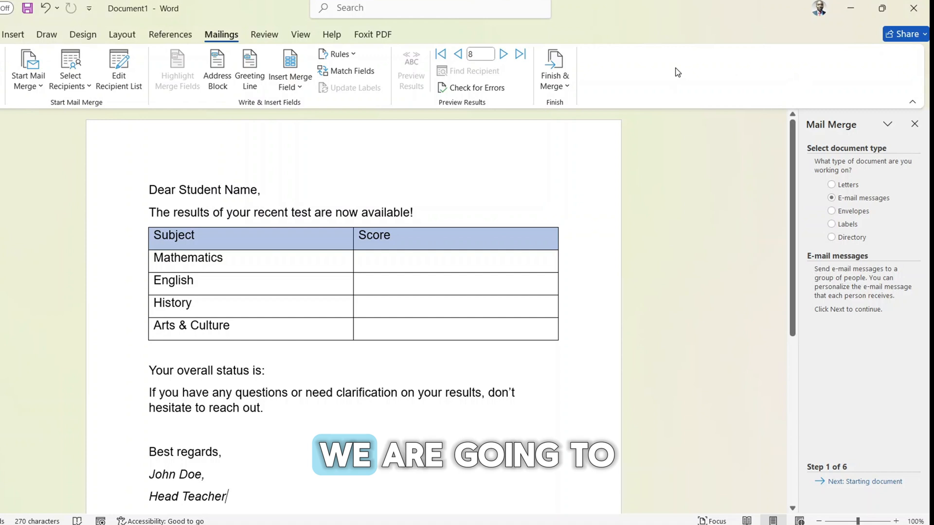
click(831, 185)
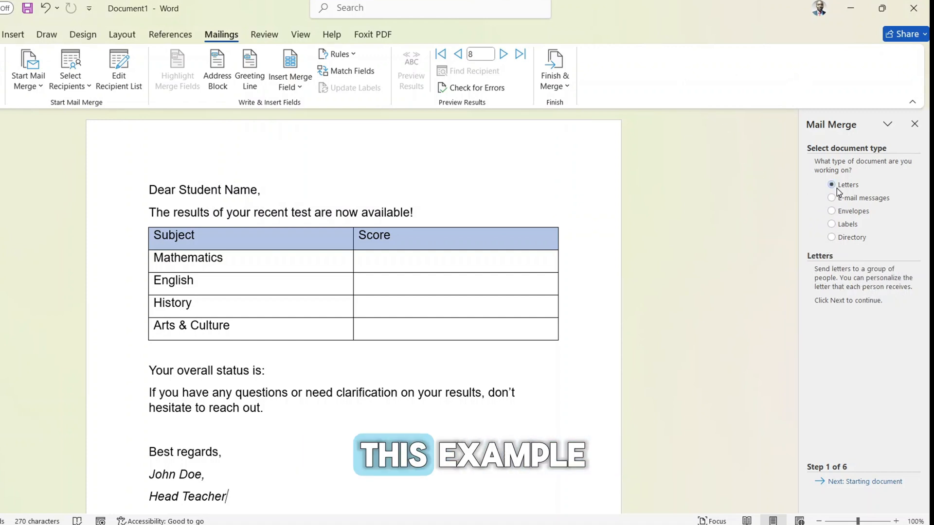
click(831, 198)
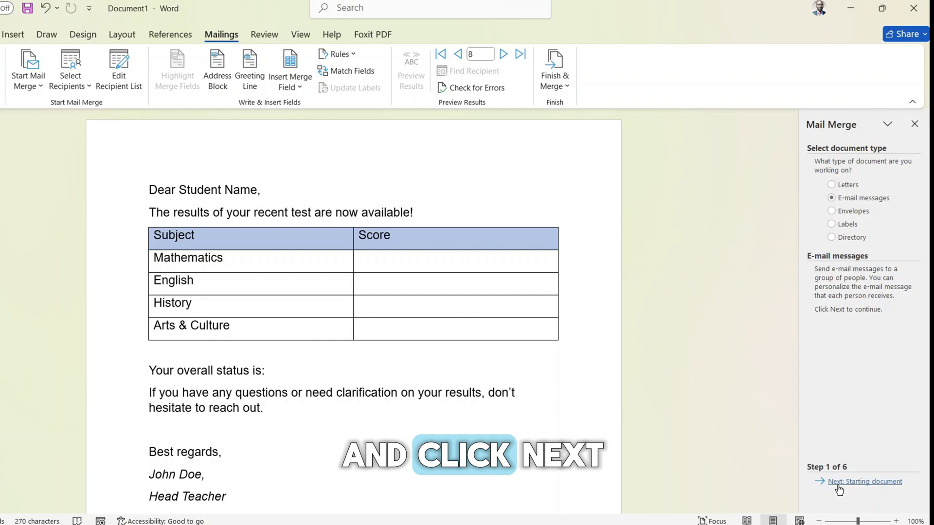
click(863, 481)
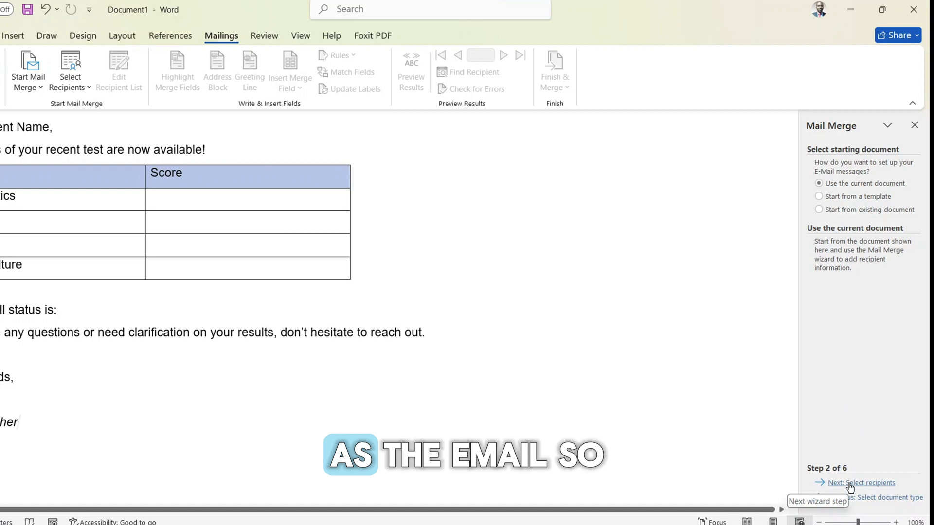
click(862, 482)
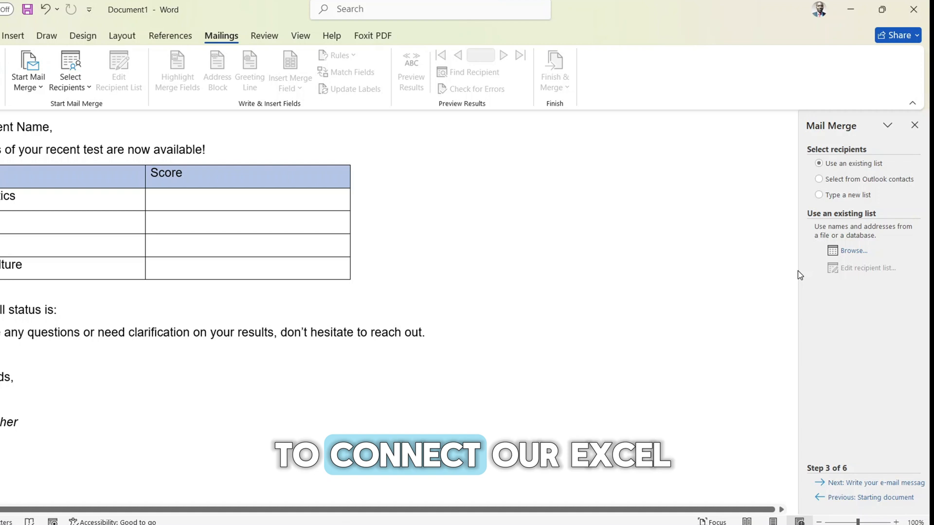
mouse_move(852, 251)
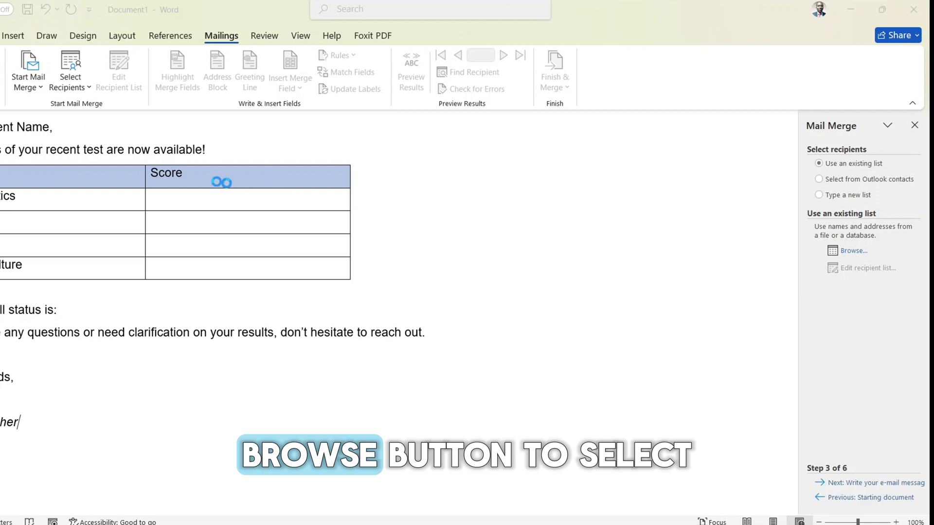
Step: Browse to the Desktop and choose Students.xlsx as the recipient data source
click(853, 249)
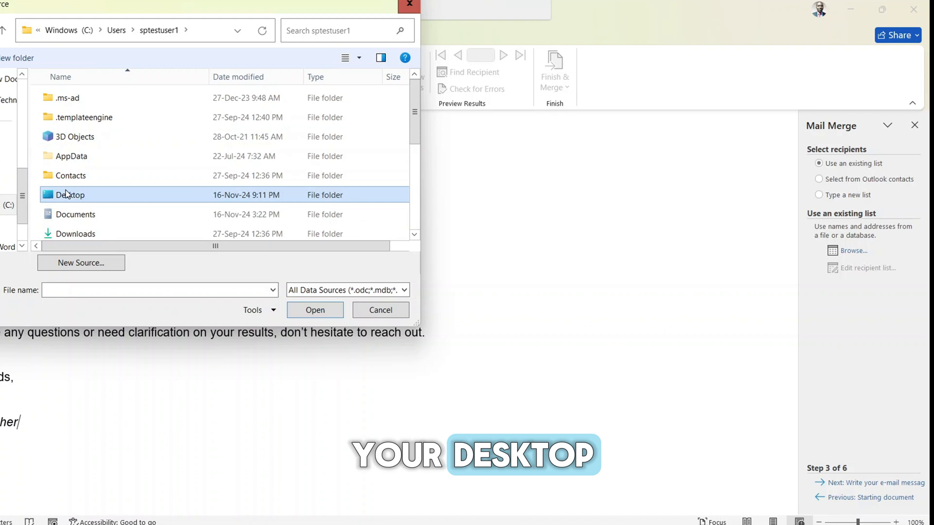
double_click(70, 195)
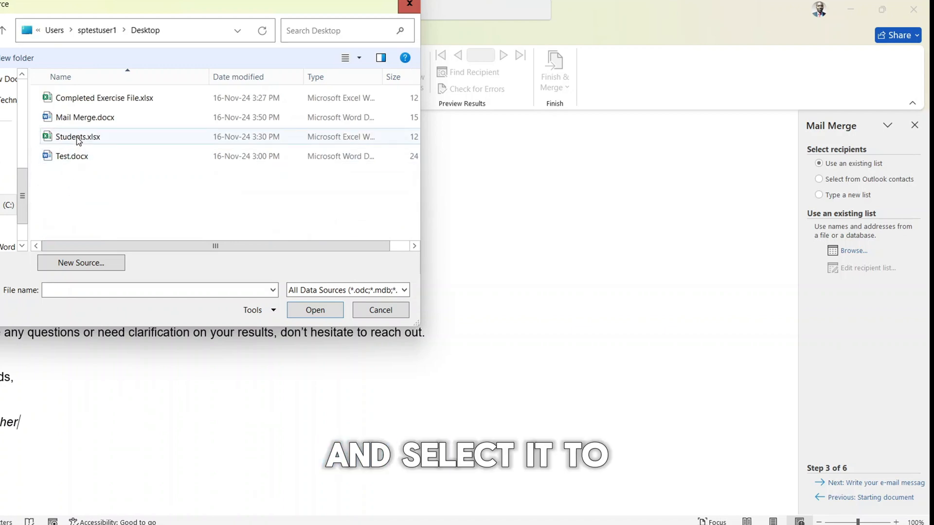
click(78, 136)
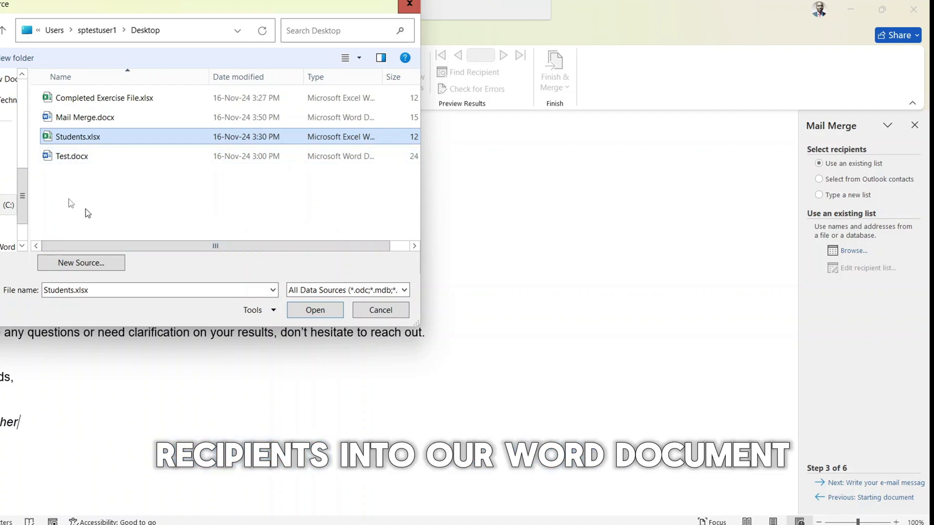
mouse_move(78, 137)
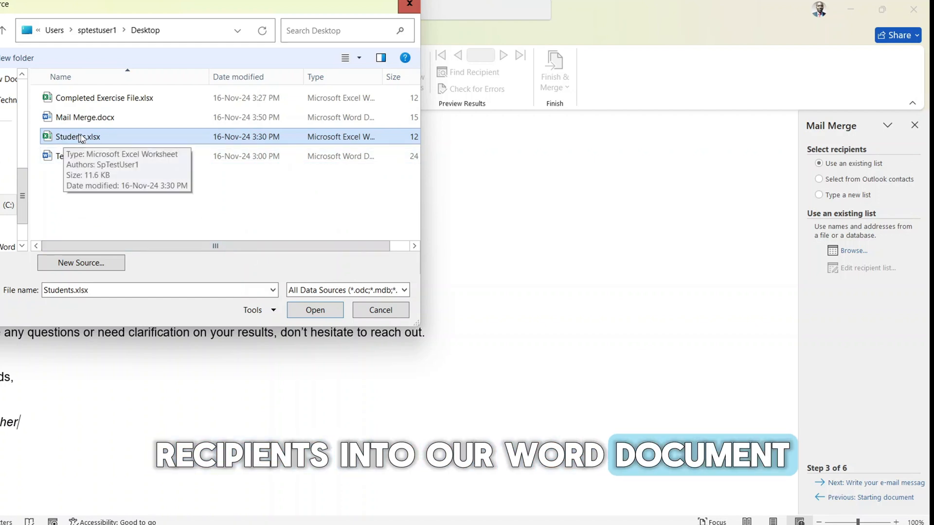
click(314, 310)
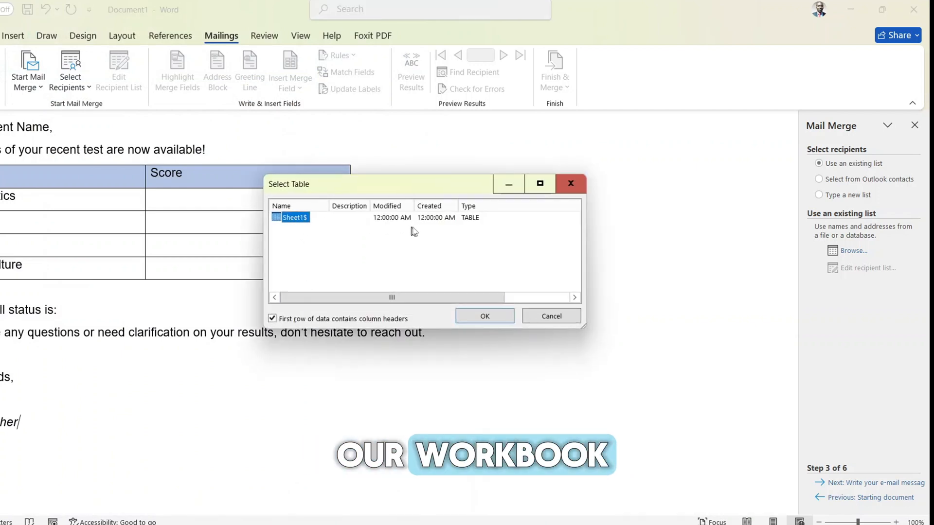
Step: Confirm Sheet1$ with headers as the data table and accept all student rows as recipients
click(293, 217)
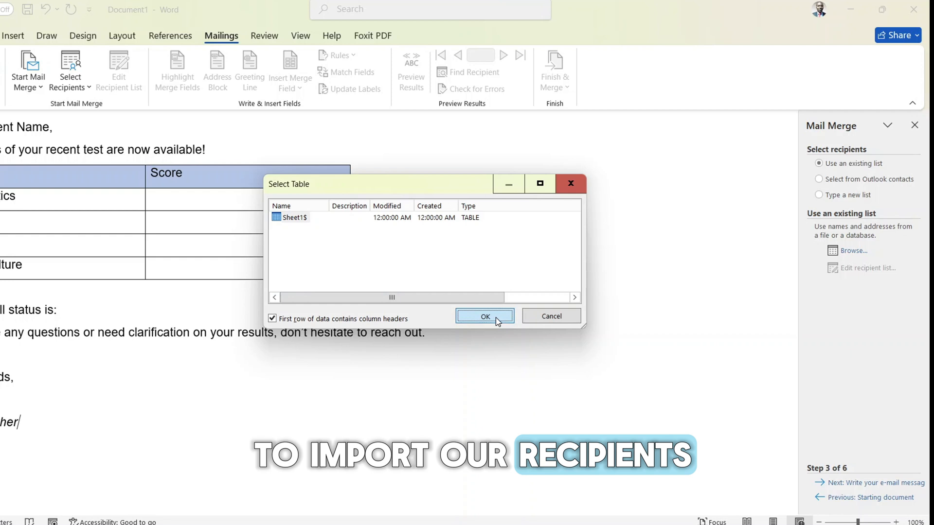
click(484, 316)
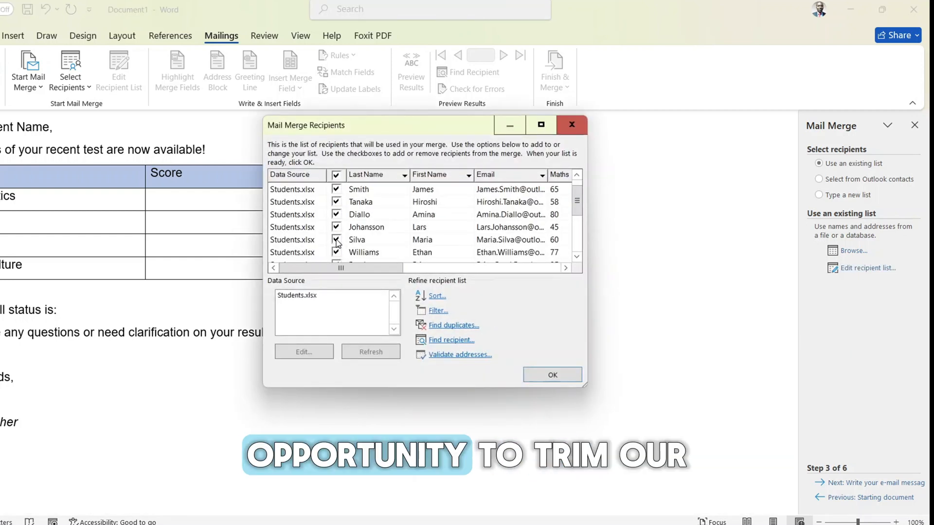
click(336, 239)
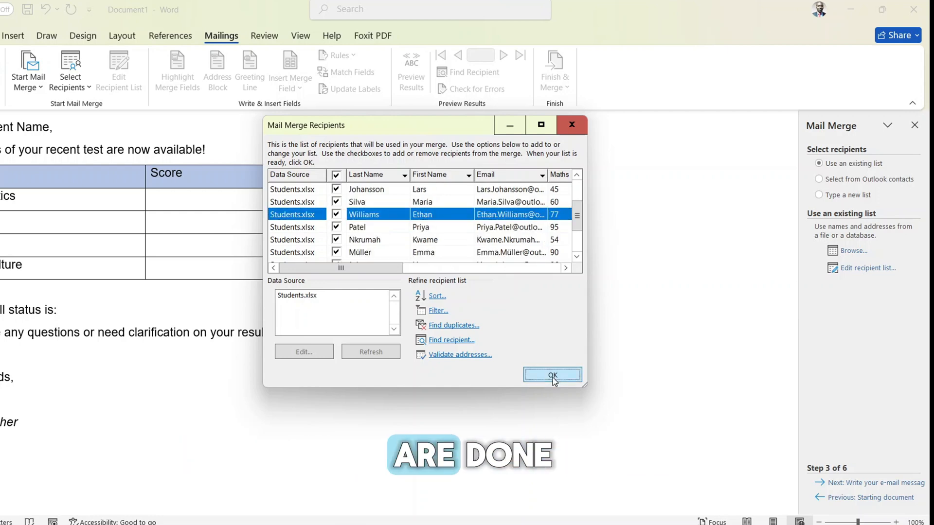
click(551, 375)
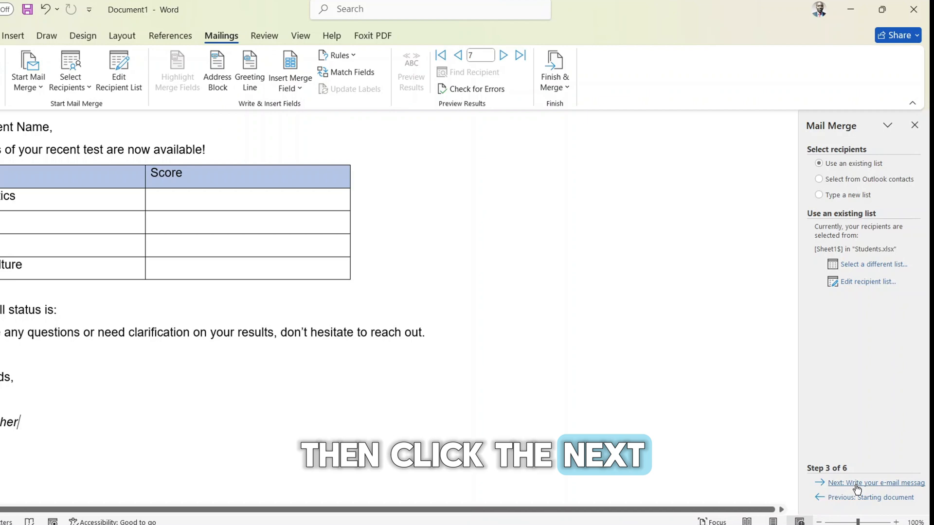
Step: Advance to writing the message and replace Student Name with the Full_name merge field
click(874, 482)
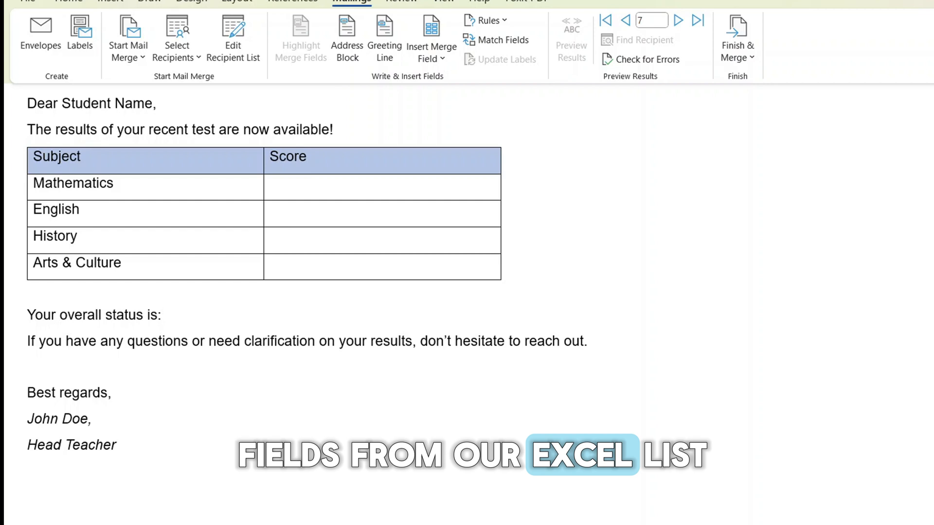
double_click(106, 103)
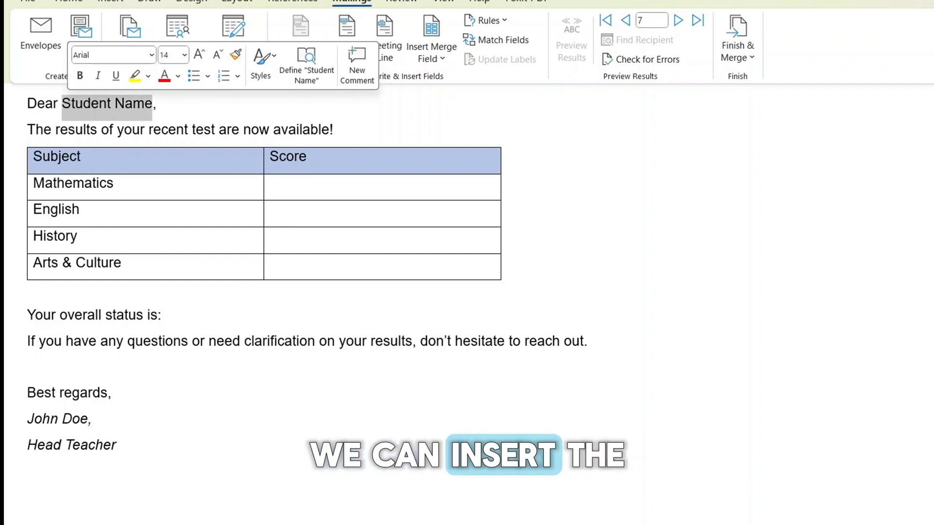
click(430, 42)
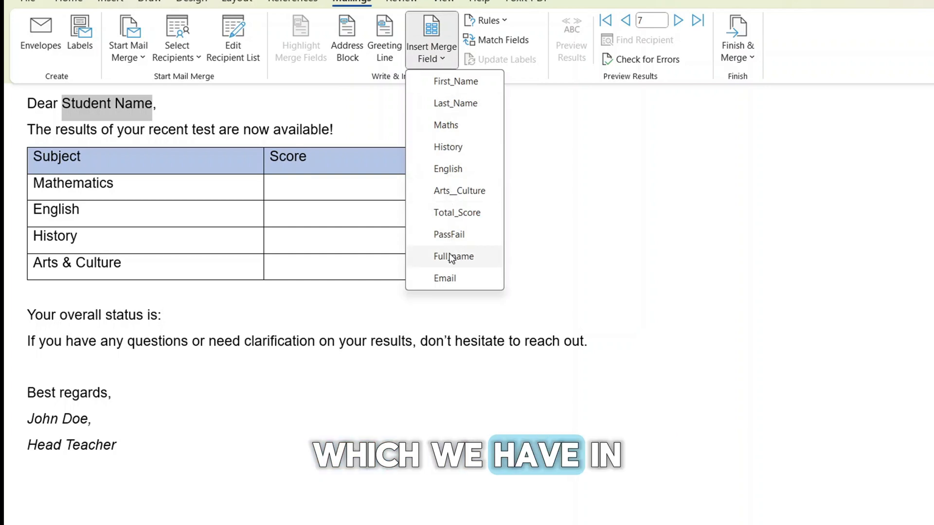
mouse_move(453, 256)
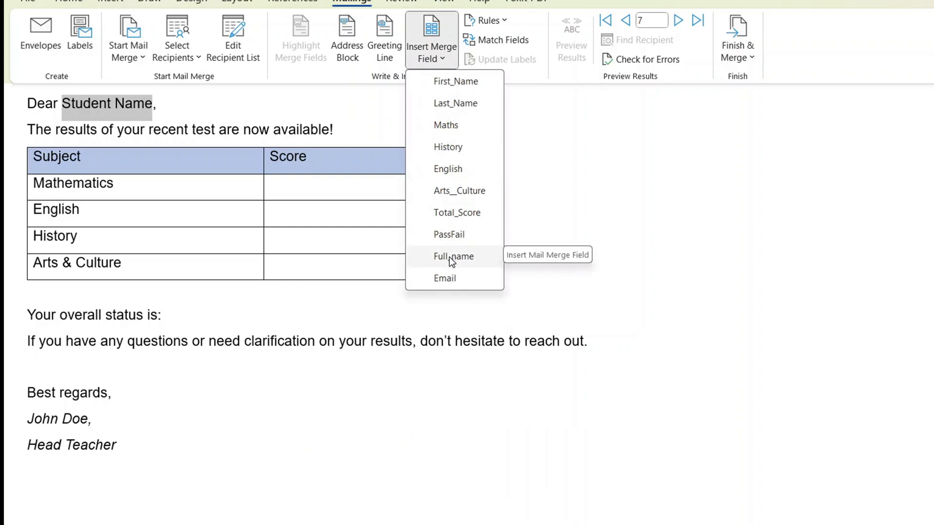
click(452, 255)
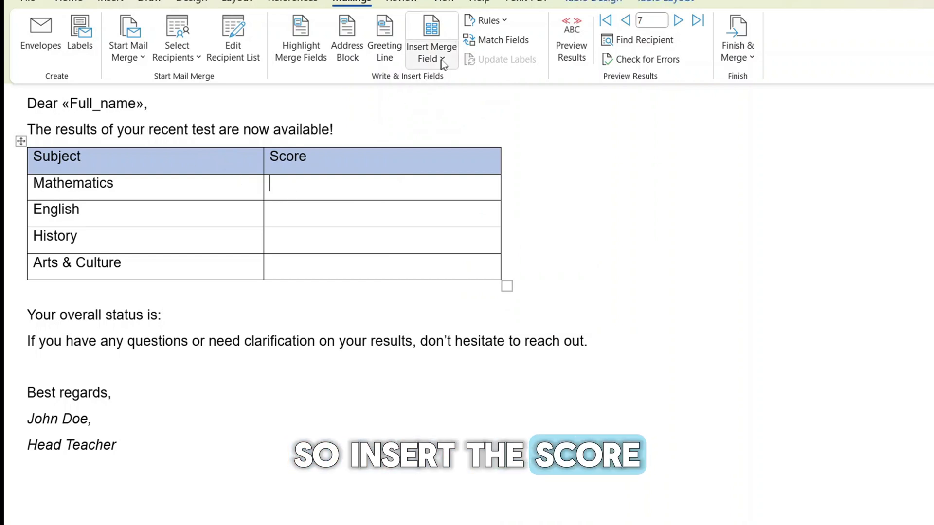
Step: Insert the Maths, English, History and PassFail merge fields, then preview with real data
click(431, 46)
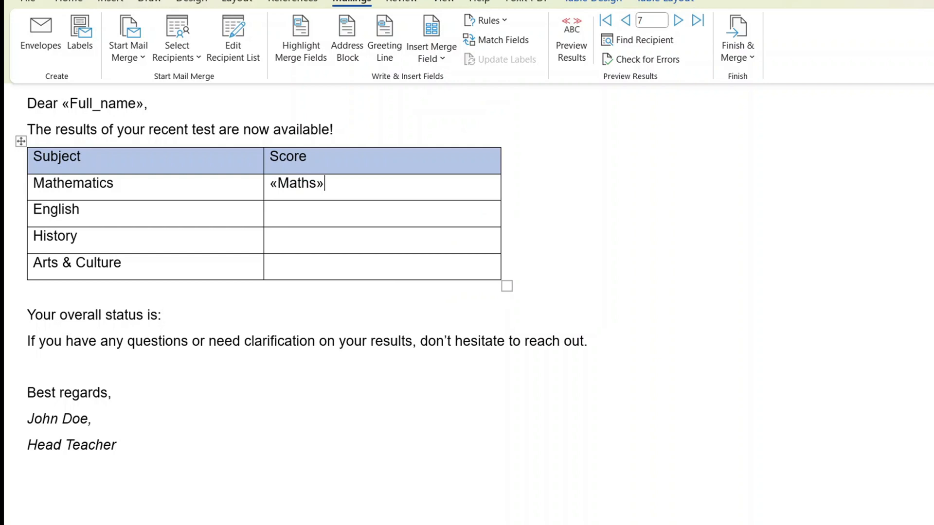
click(431, 36)
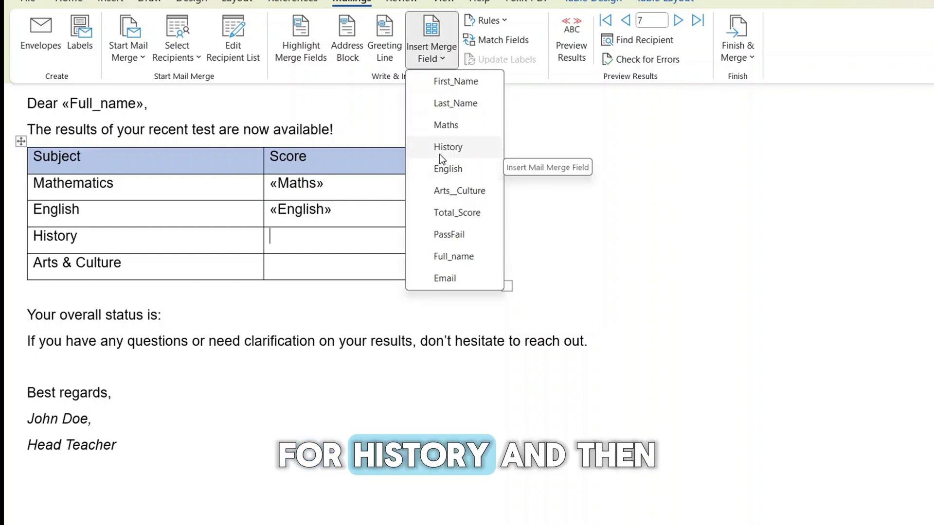
click(447, 147)
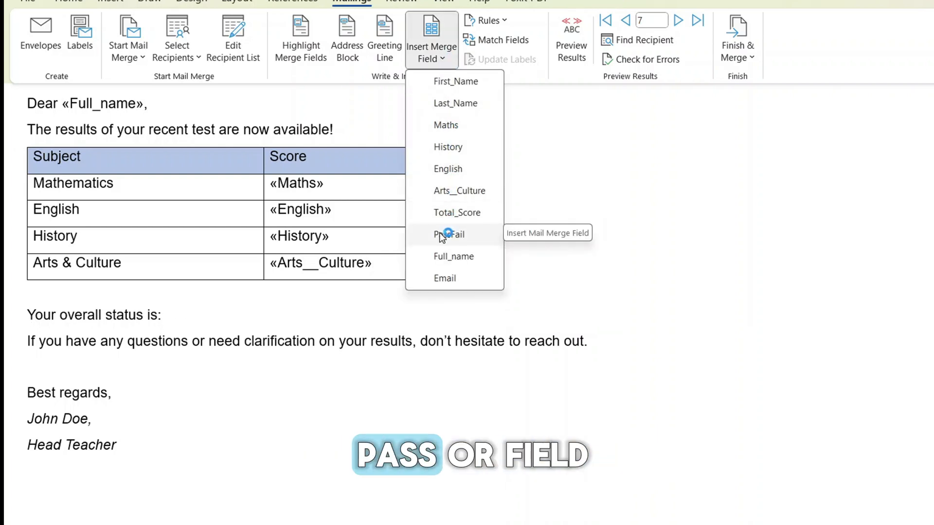
click(450, 235)
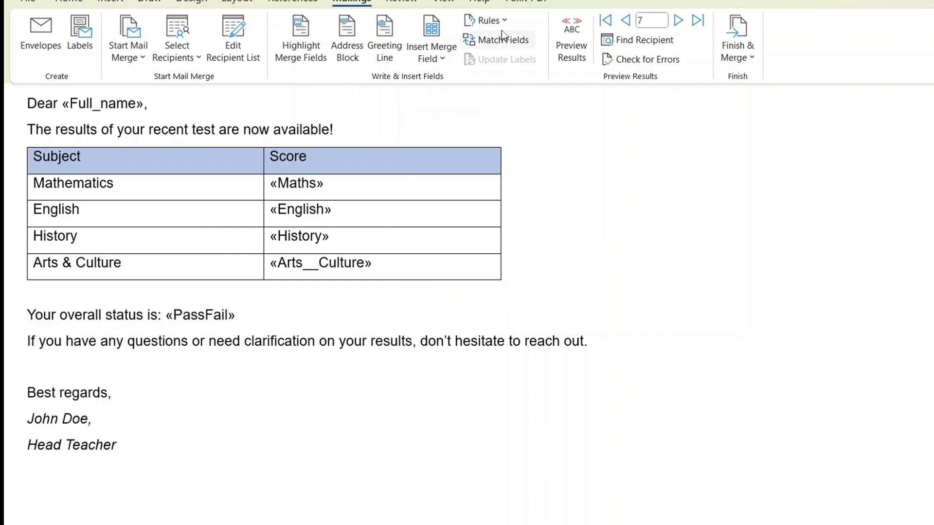
mouse_move(488, 20)
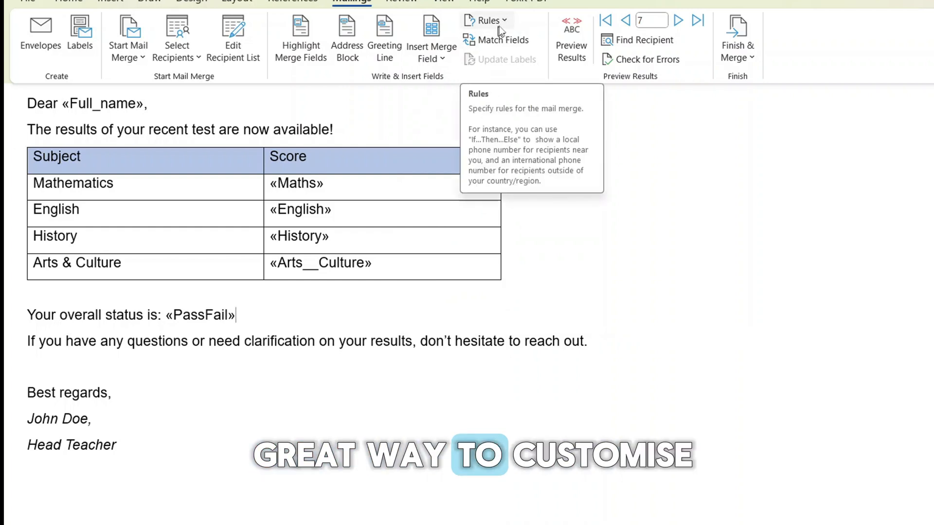
click(487, 20)
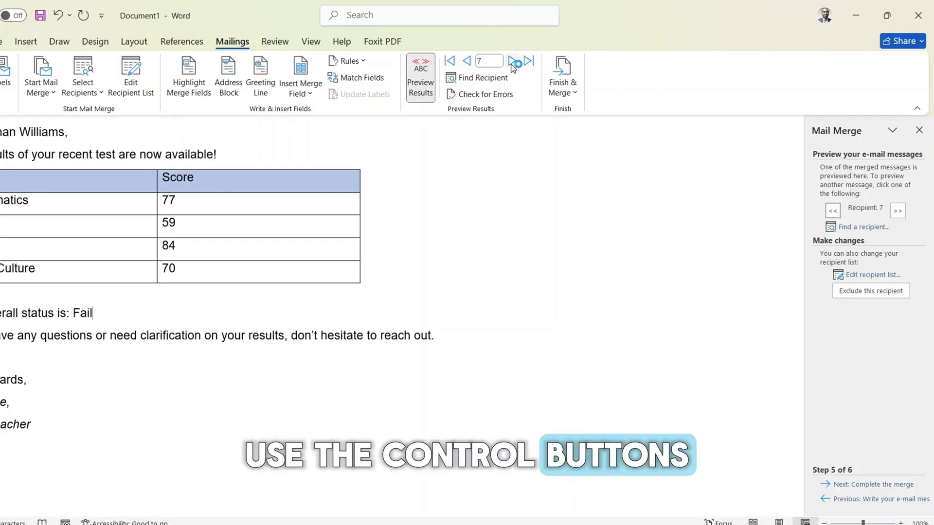
Step: Preview other students' merged letters and advance to step 6, Complete the merge
click(510, 60)
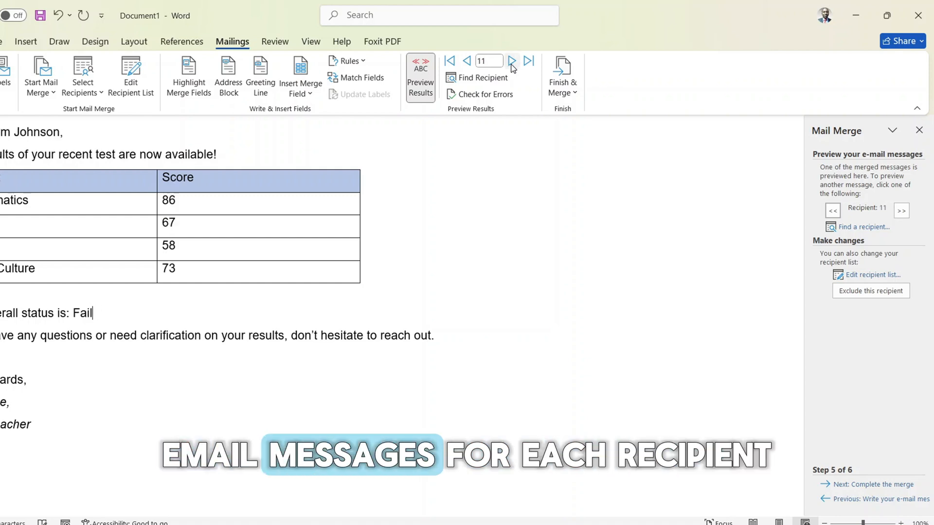
click(467, 60)
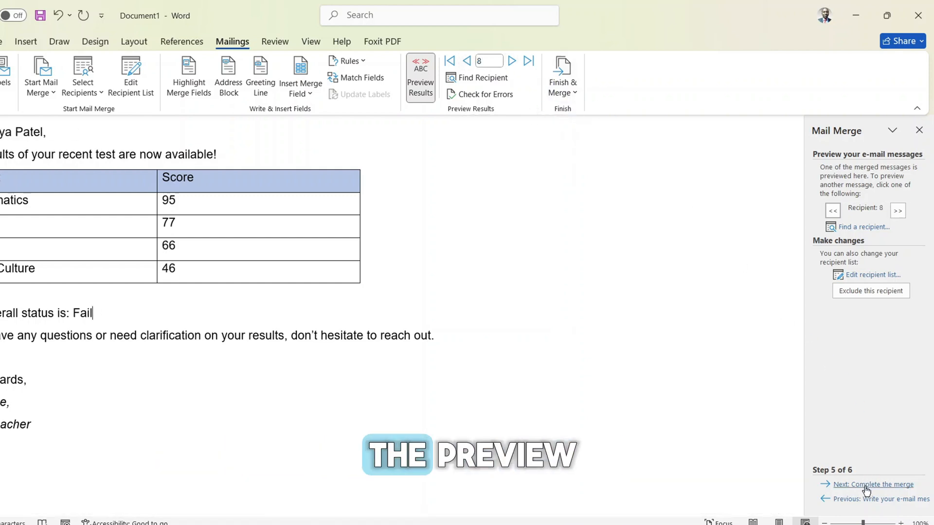
click(875, 484)
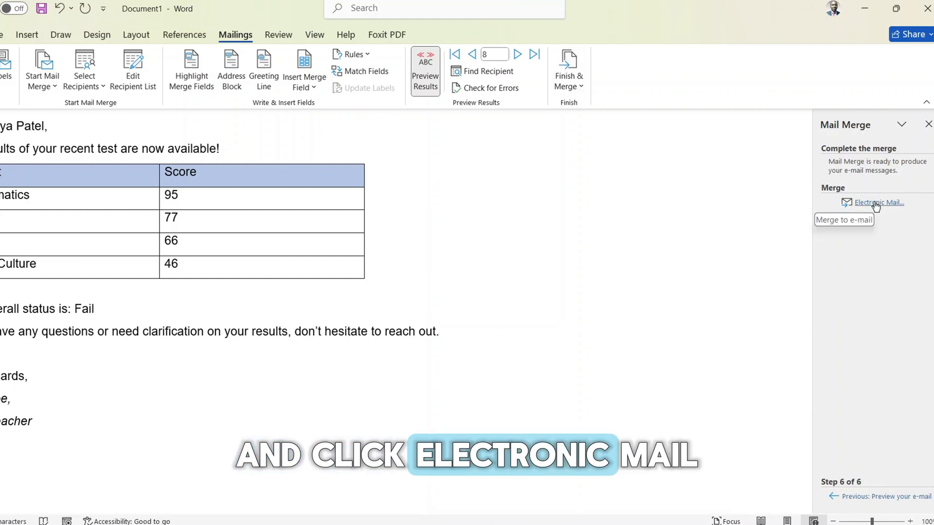
Step: Merge to Electronic Mail for all records with the subject 'Final Exam results'
click(877, 203)
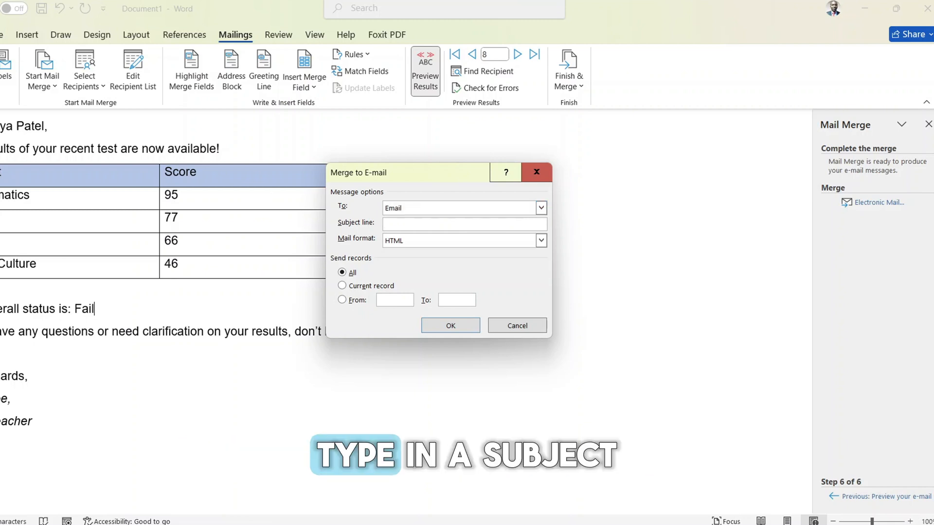
text(Final Exam results)
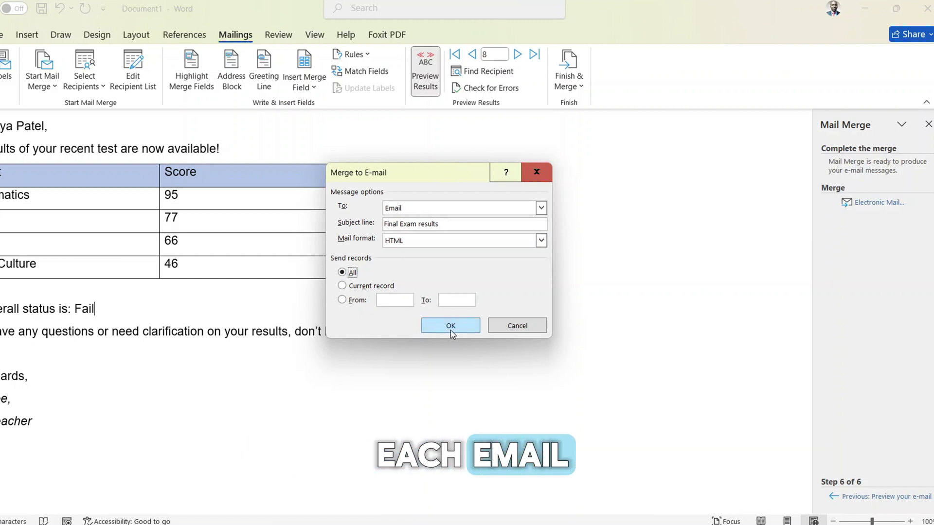
click(450, 325)
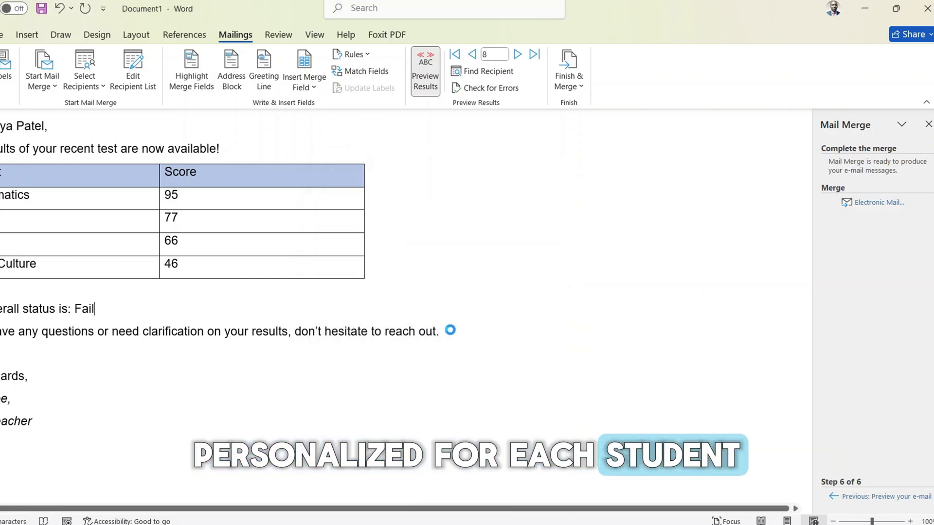
click(517, 54)
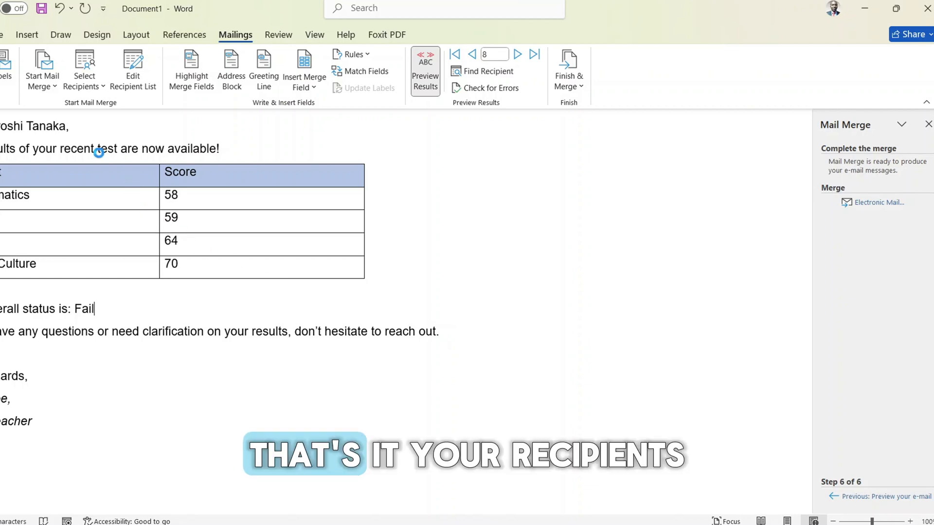
Step: In the Outlook Outbox, view the first Final Exam results email showing that student's scores
click(516, 54)
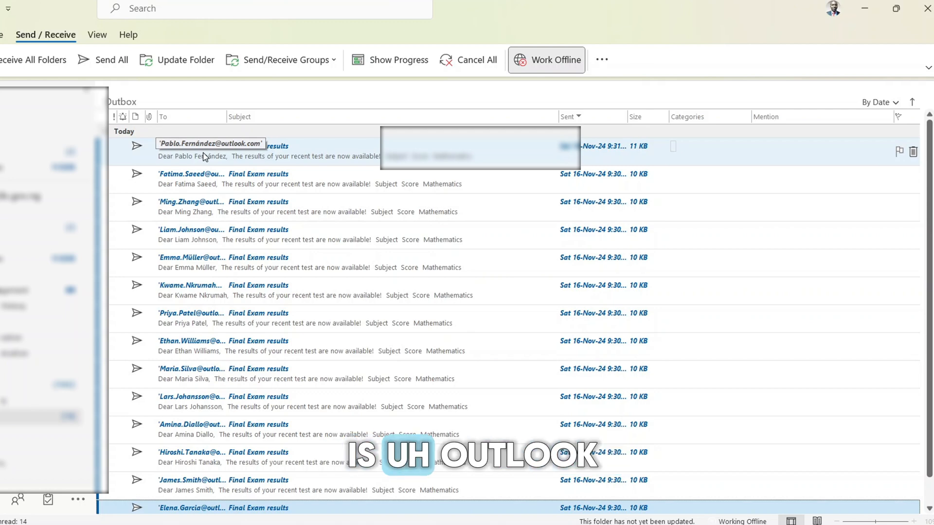
click(208, 151)
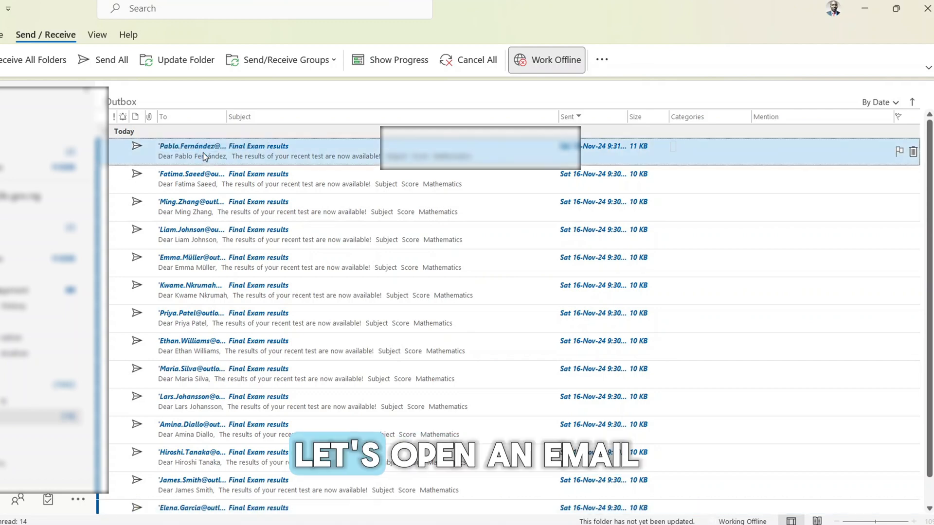
double_click(222, 146)
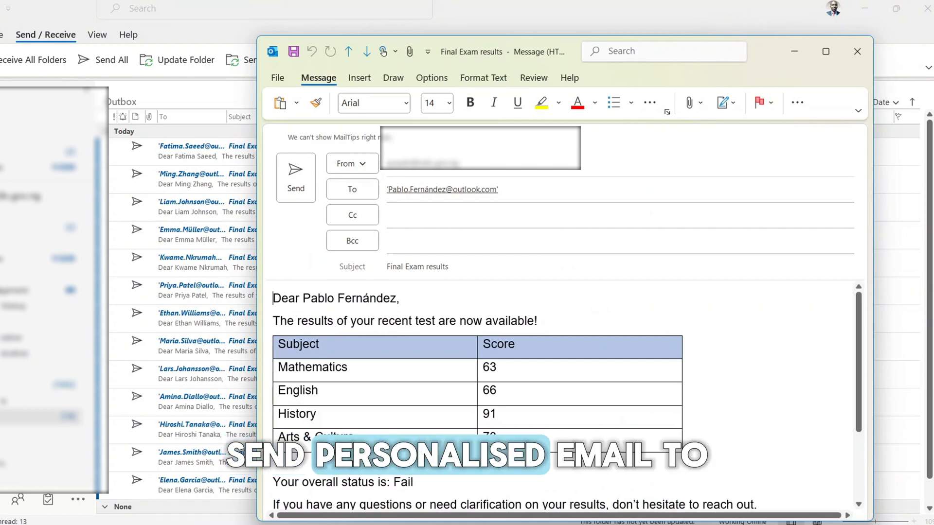
scroll(down, 3)
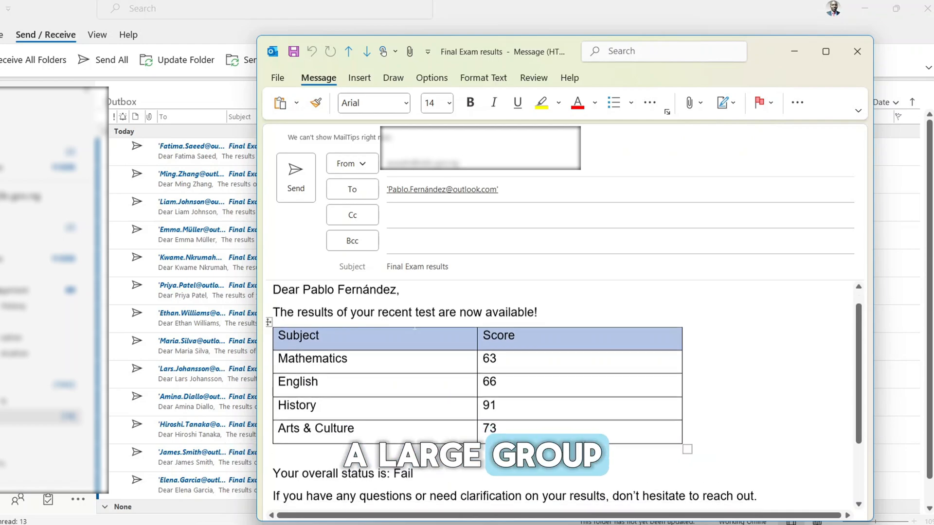